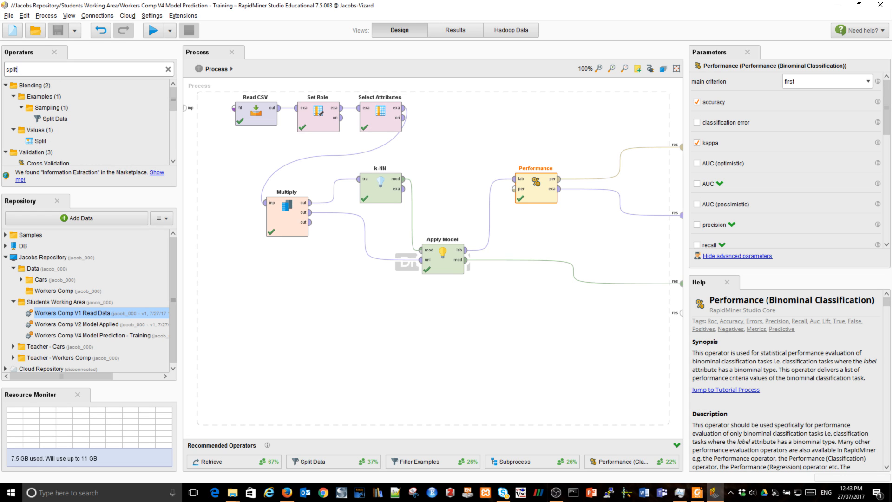
- Delete Multiply and feed Select Attributes' output into a new Split Data operator
{"action": "left_click", "coordinate": [56, 96]}
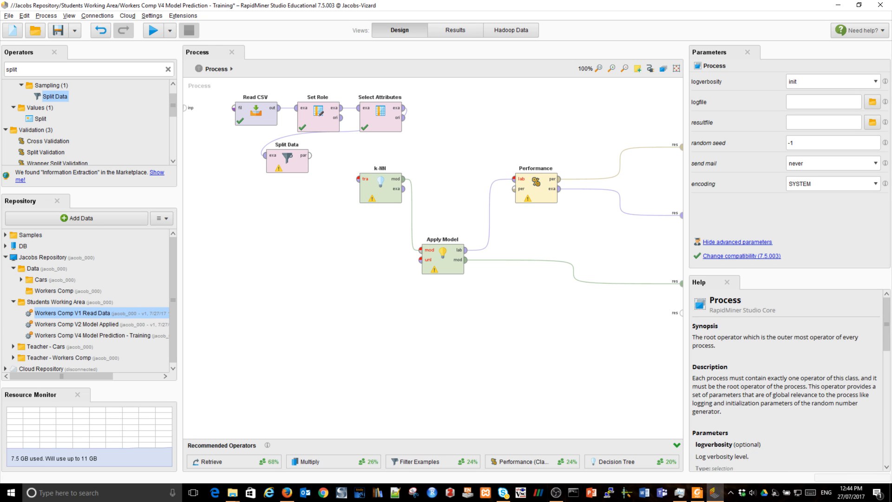
{"action": "left_click", "coordinate": [287, 208]}
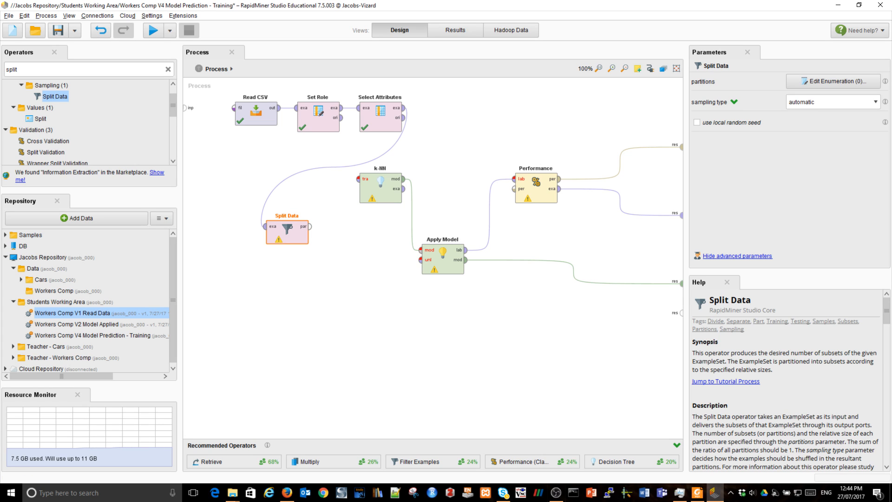
- Define the Split Data partitions with ratios 0.7 and 0.3
{"action": "left_click", "coordinate": [832, 81]}
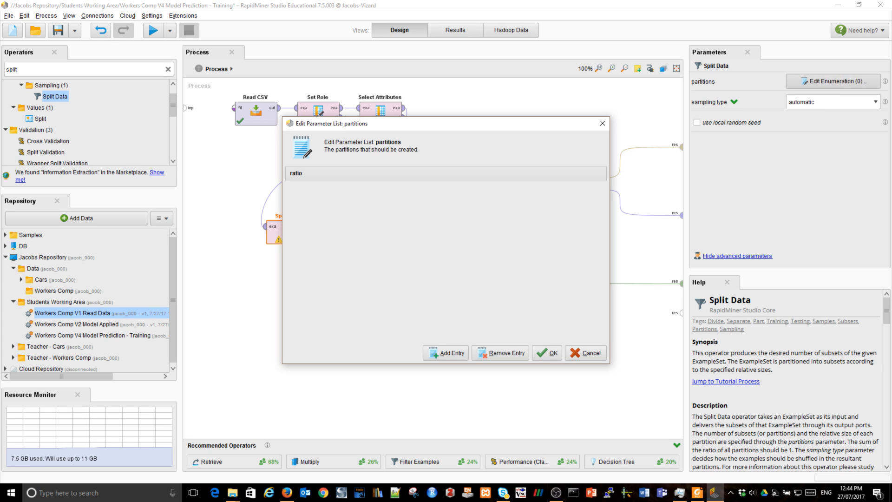
{"action": "left_click", "coordinate": [446, 353]}
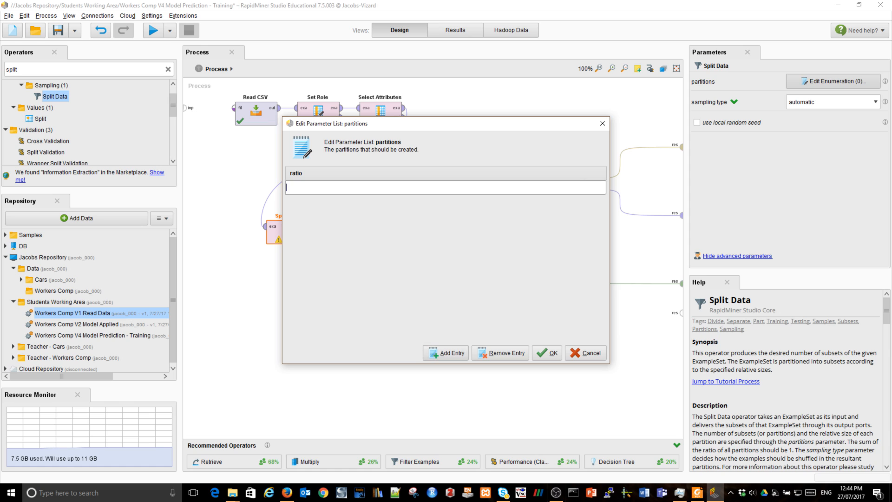
{"action": "type", "text": "0."}
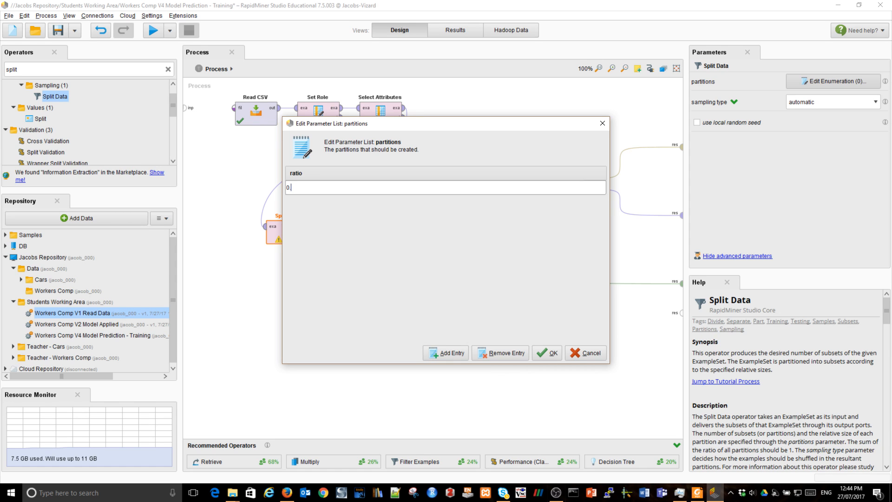
{"action": "type", "text": "7"}
{"action": "type", "text": "0"}
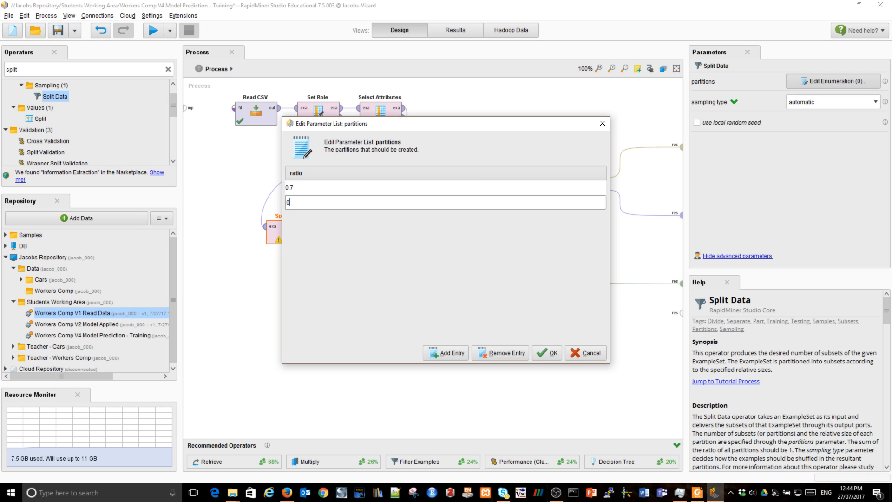
{"action": "type", "text": ".3"}
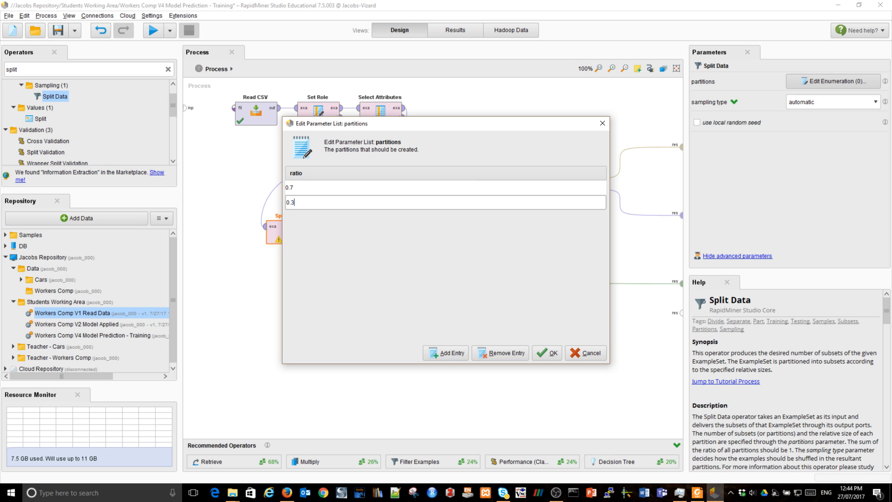
{"action": "left_click", "coordinate": [549, 352]}
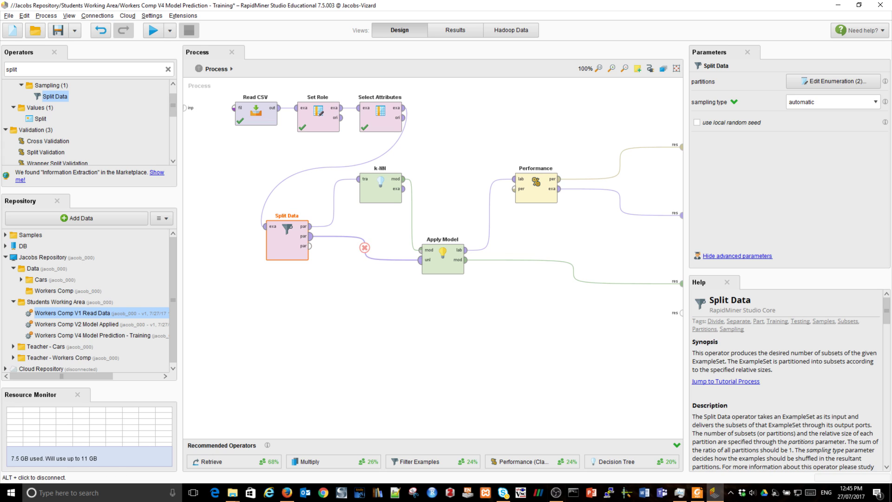
- Run the process to show the 5-nearest-neighbour model trained on 2126 examples
{"action": "left_click", "coordinate": [364, 248]}
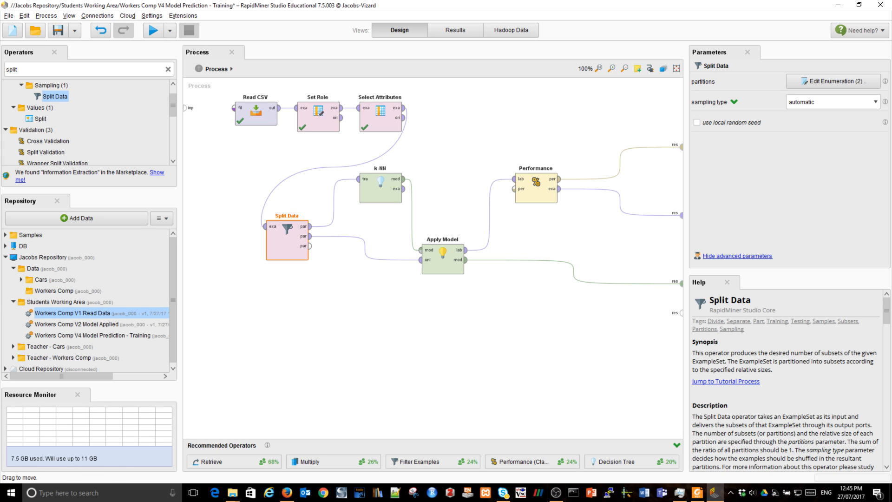
{"action": "mouse_move", "coordinate": [363, 247]}
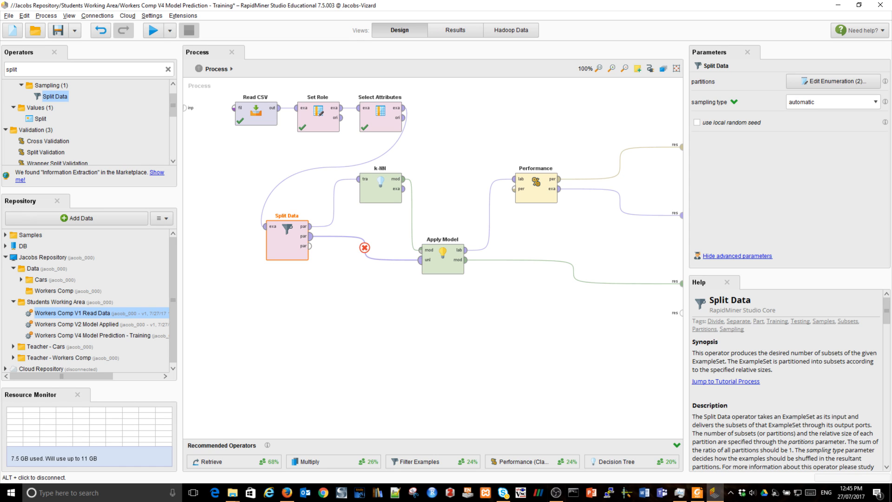
{"action": "left_click", "coordinate": [364, 247]}
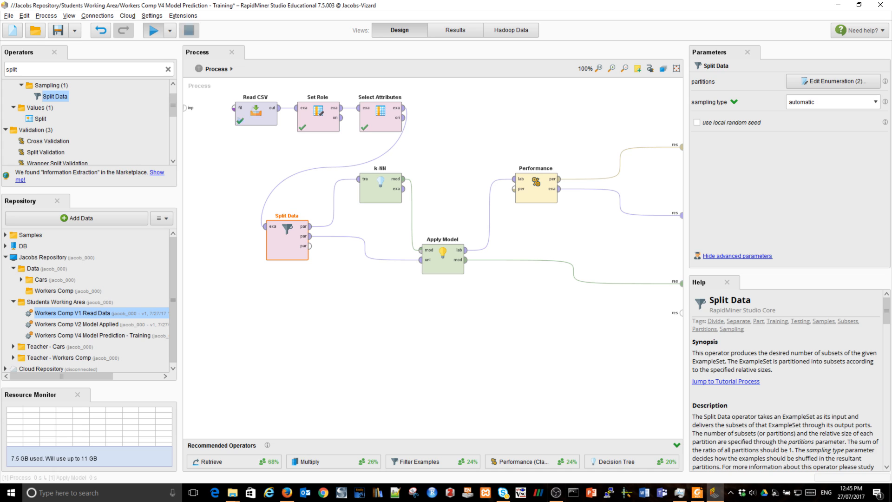
{"action": "left_click", "coordinate": [152, 30]}
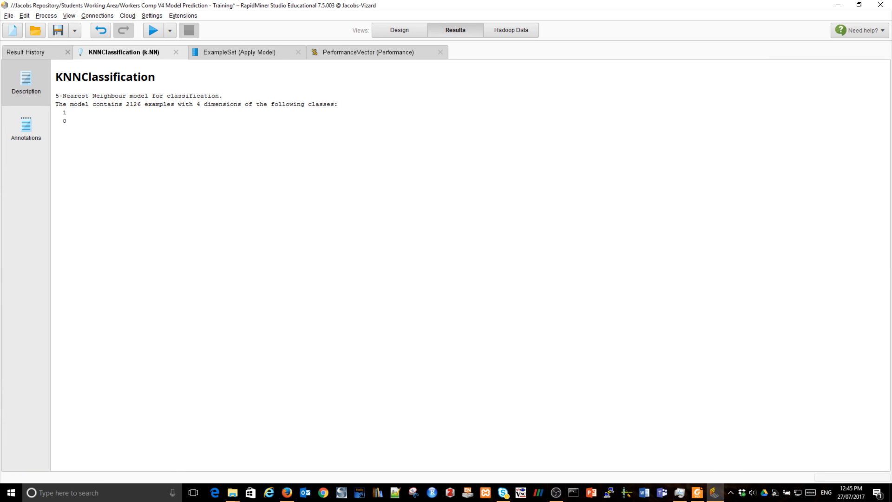
- Review the 911 scored examples, then the performance results at 66.08% accuracy
{"action": "left_click", "coordinate": [240, 51]}
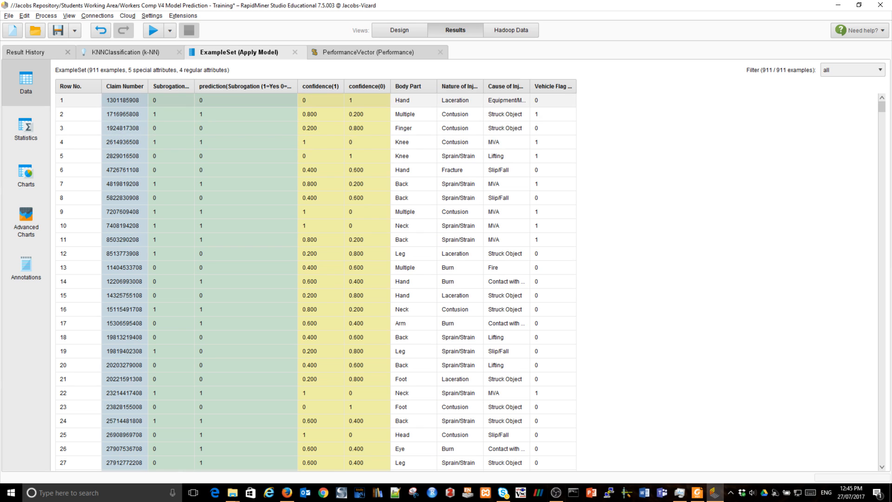
{"action": "left_click", "coordinate": [369, 51]}
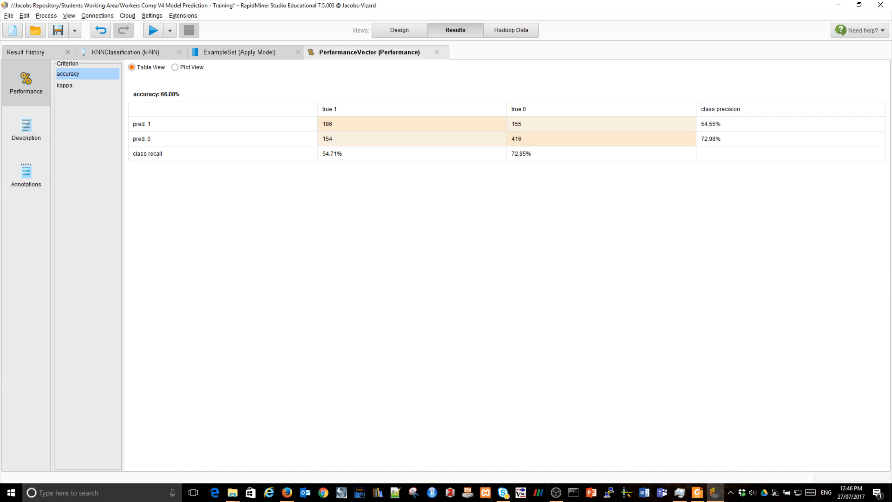
- Check the kappa and accuracy values, then return to the Design view
{"action": "left_click", "coordinate": [64, 86]}
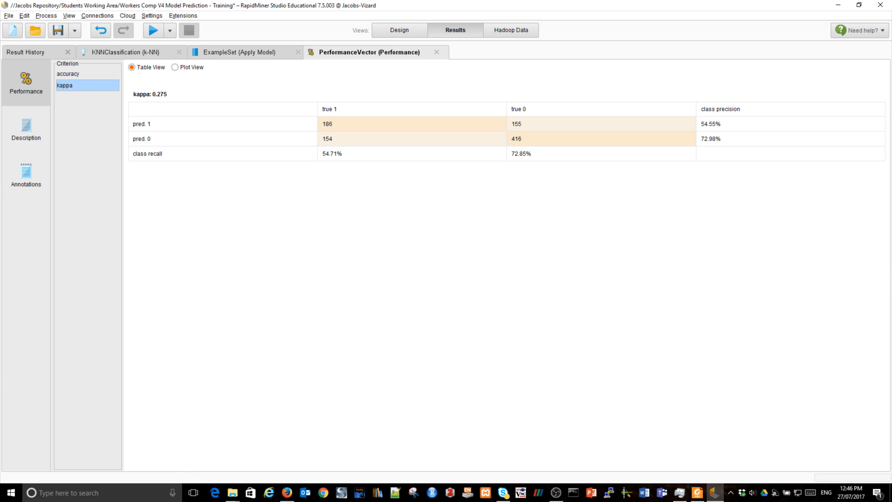
{"action": "left_click", "coordinate": [67, 74]}
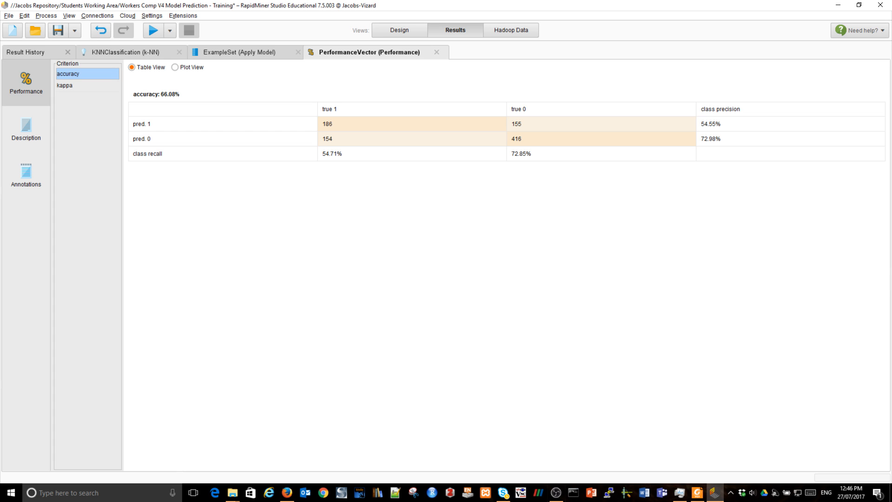
{"action": "left_click", "coordinate": [398, 30]}
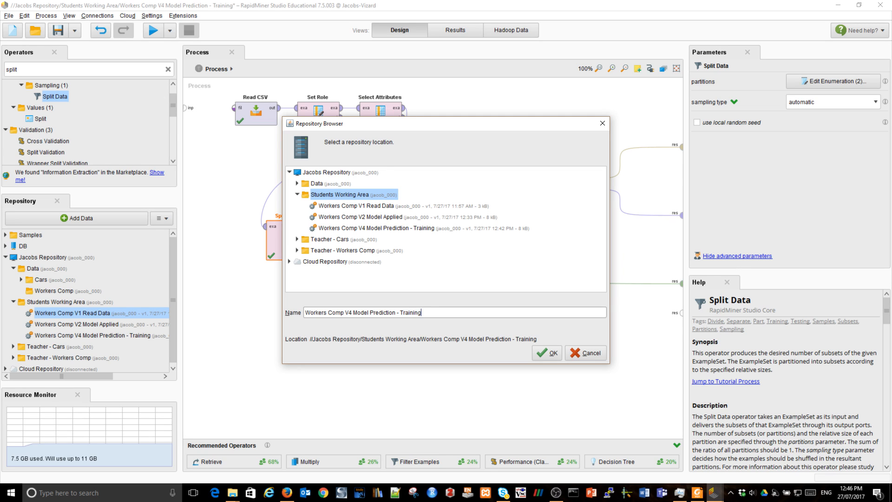
- Save the process to Students Working Area as 'Workers Comp V4 Model Prediction - Validation'
{"action": "double_click", "coordinate": [409, 312]}
{"action": "type", "text": "Validatio"}
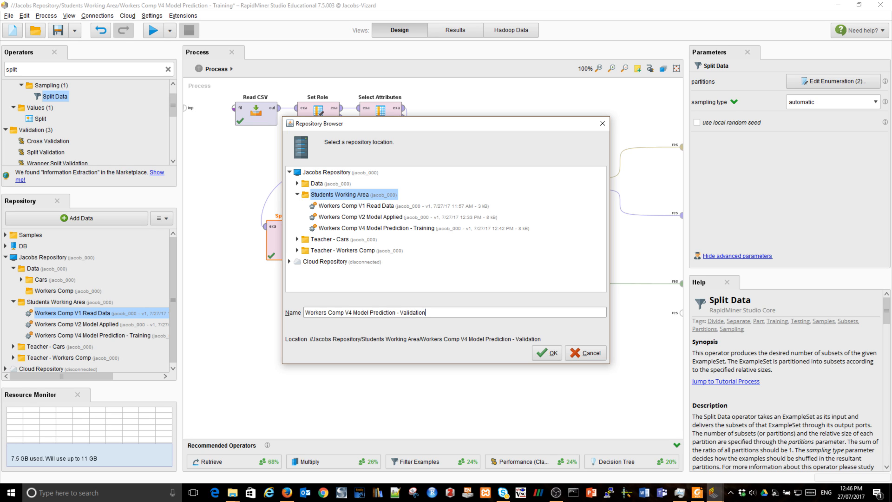
{"action": "left_click", "coordinate": [545, 353]}
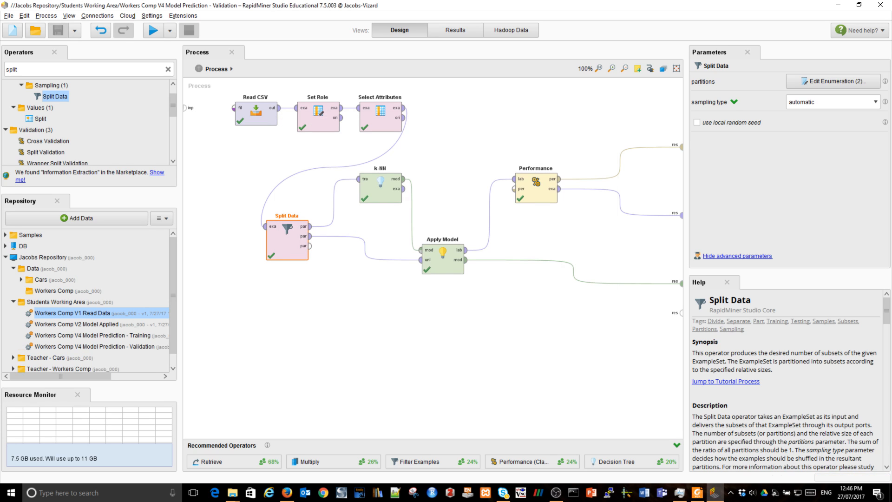
{"action": "right_click", "coordinate": [86, 335]}
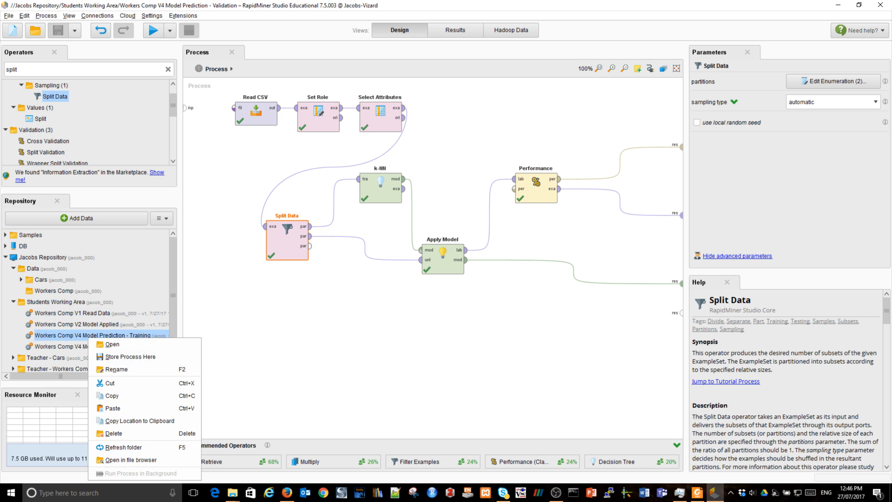
- Rename the Training process from V4 to 'Workers Comp V3 Model Prediction - Training'
{"action": "left_click", "coordinate": [116, 369]}
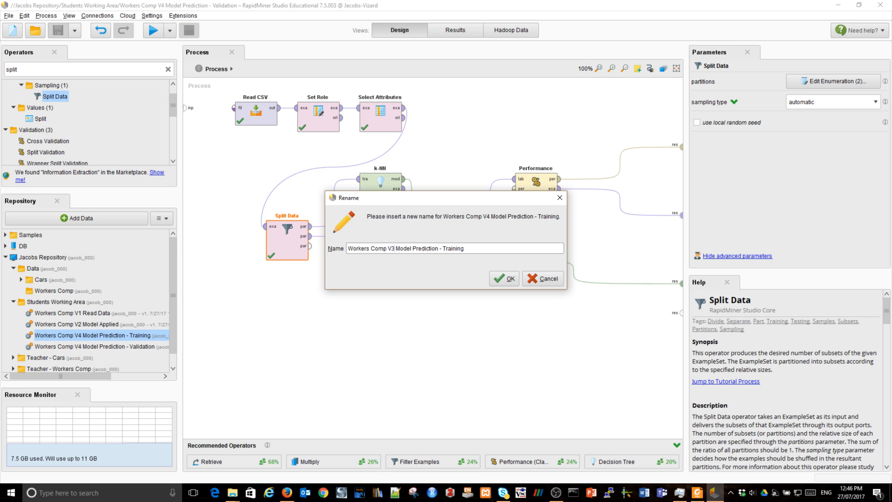
{"action": "left_click", "coordinate": [503, 279]}
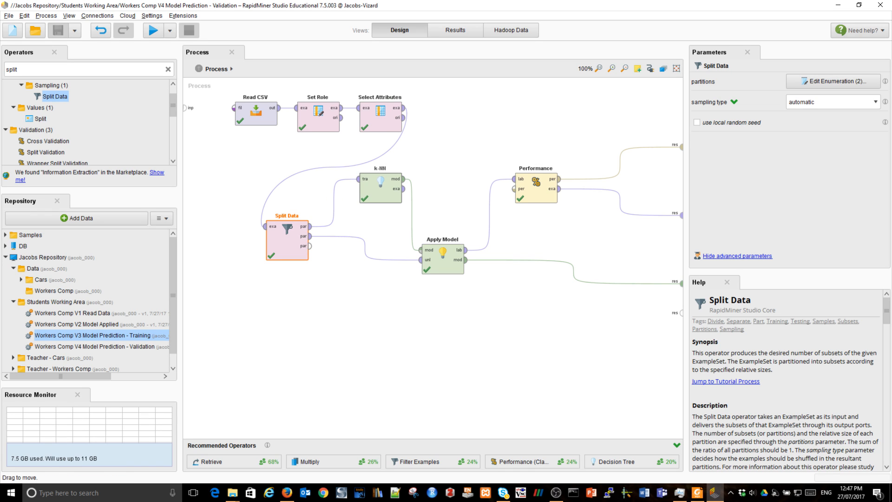
{"action": "mouse_move", "coordinate": [467, 261]}
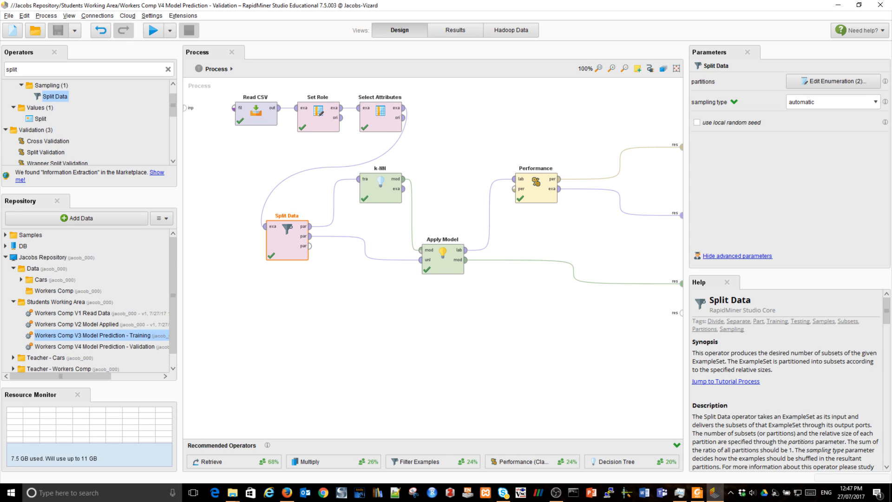
- Switch Split Data to stratified sampling and rerun the process
{"action": "left_click", "coordinate": [831, 101]}
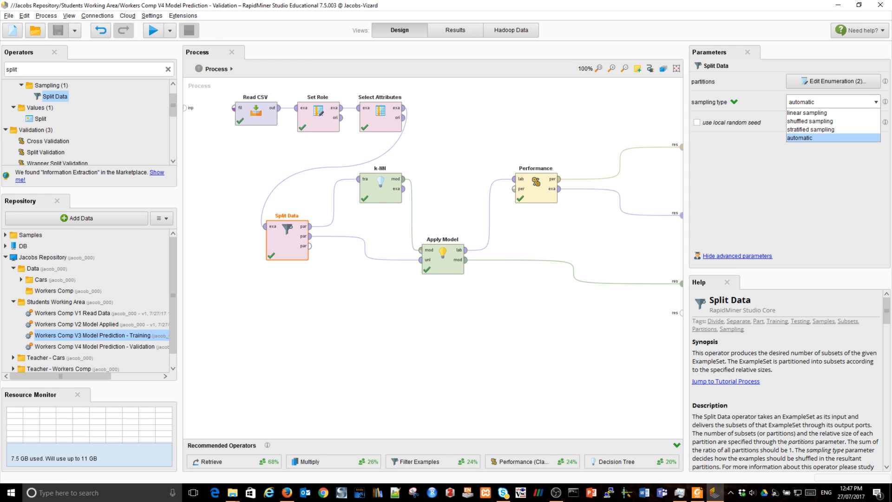
{"action": "mouse_move", "coordinate": [810, 129]}
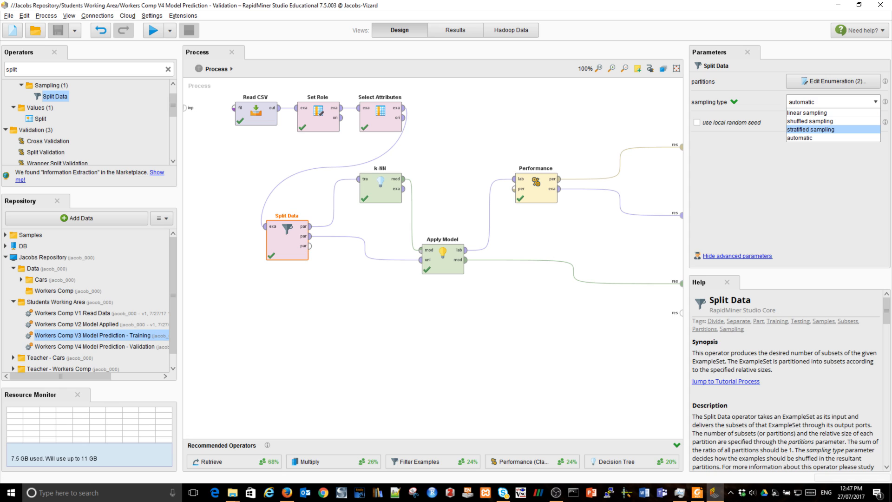
{"action": "mouse_move", "coordinate": [810, 129]}
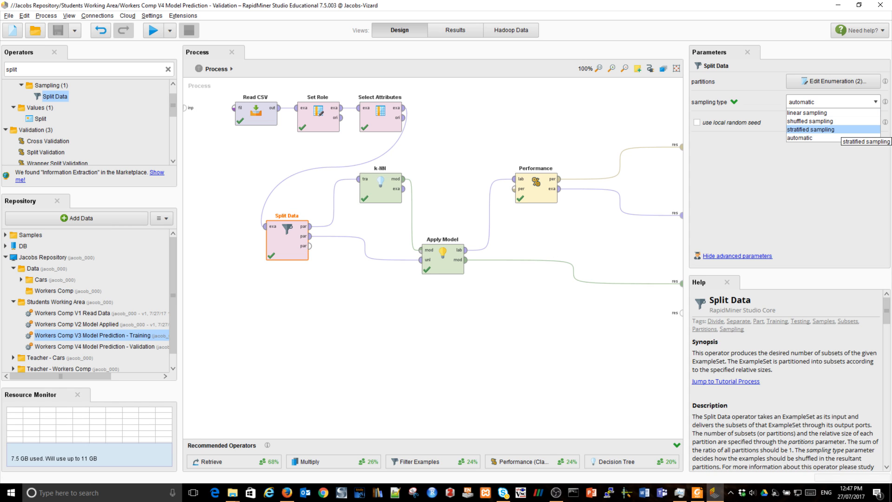
{"action": "left_click", "coordinate": [815, 129]}
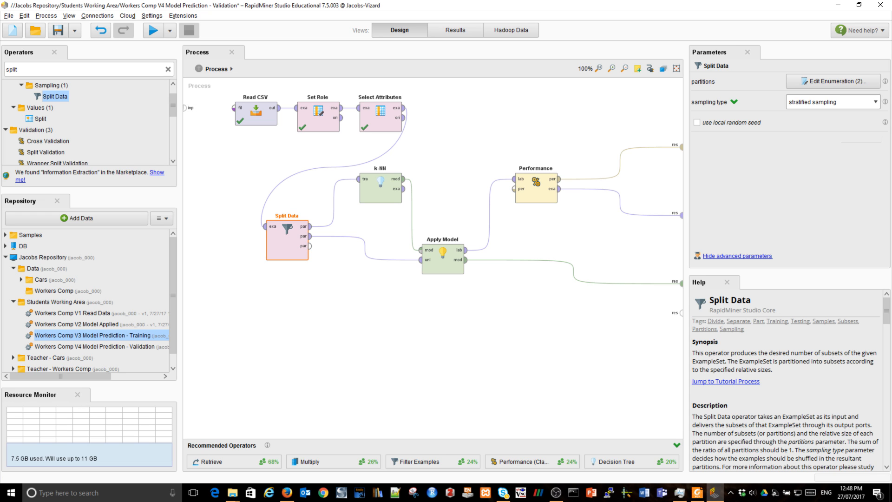
{"action": "left_click", "coordinate": [152, 30]}
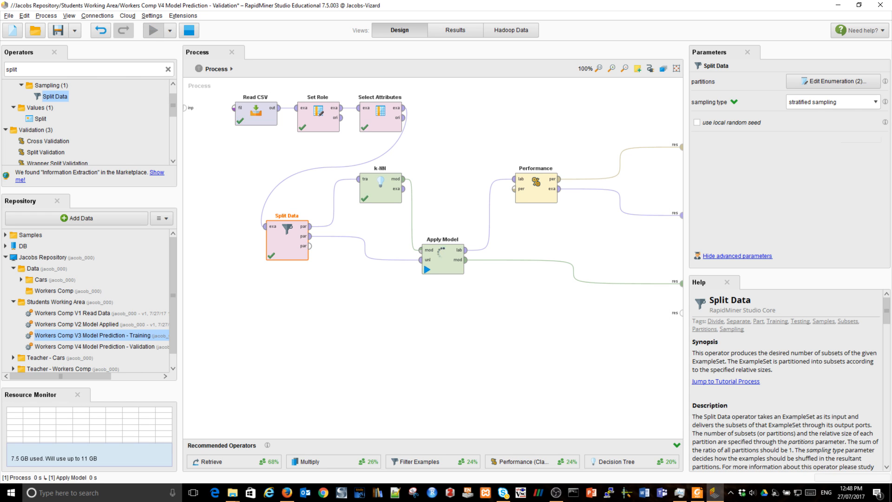
{"action": "left_click", "coordinate": [152, 29]}
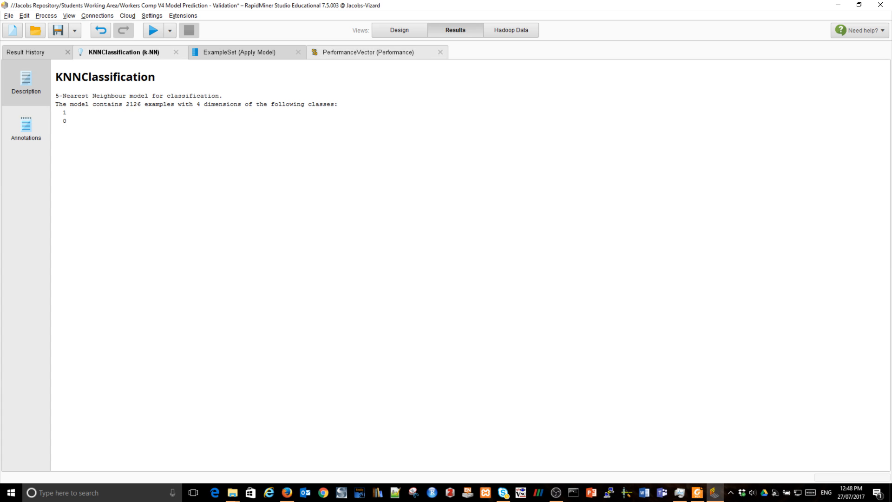
- Review the stratified run's 72.01% accuracy and kappa 0.378, then return to Design
{"action": "left_click", "coordinate": [368, 51]}
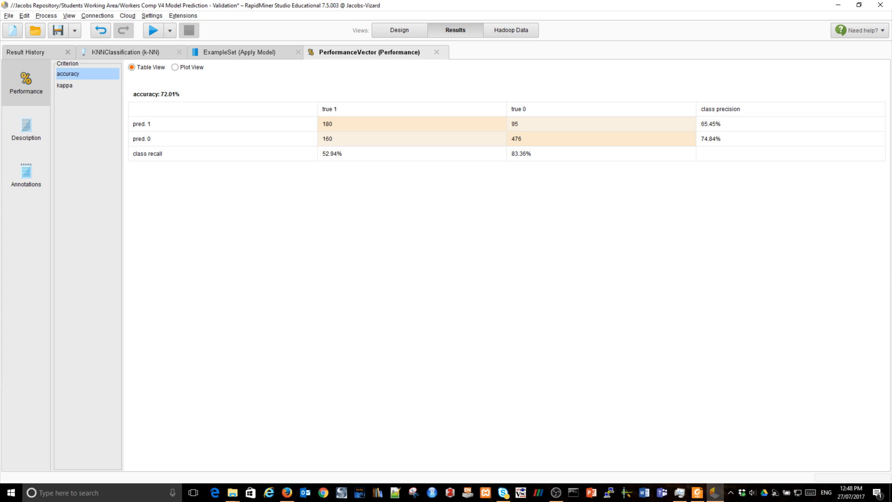
{"action": "left_click", "coordinate": [64, 85]}
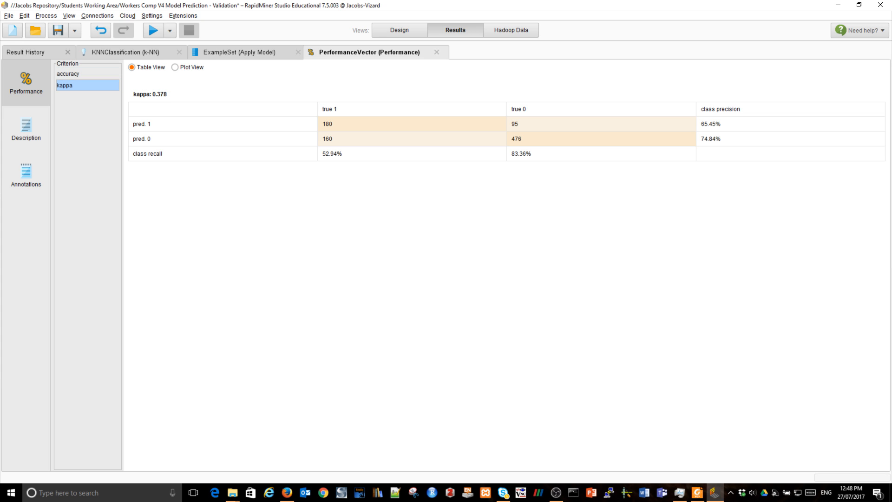
{"action": "left_click", "coordinate": [67, 73]}
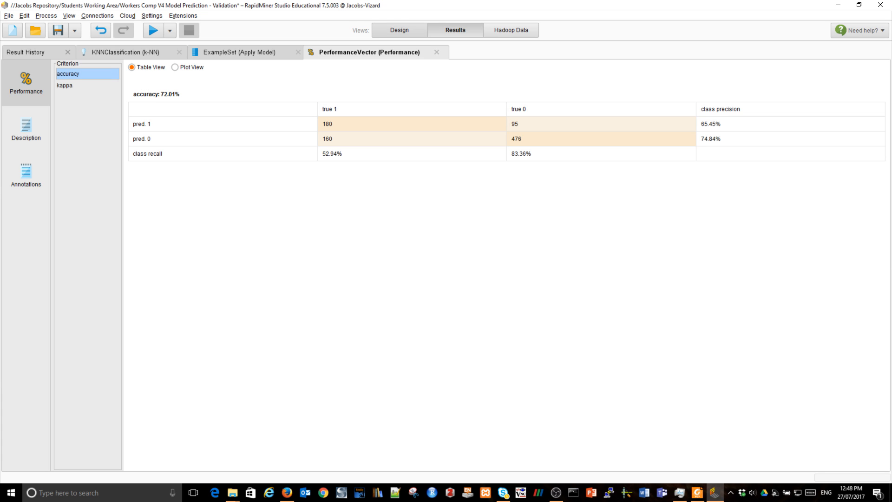
{"action": "left_click", "coordinate": [398, 30]}
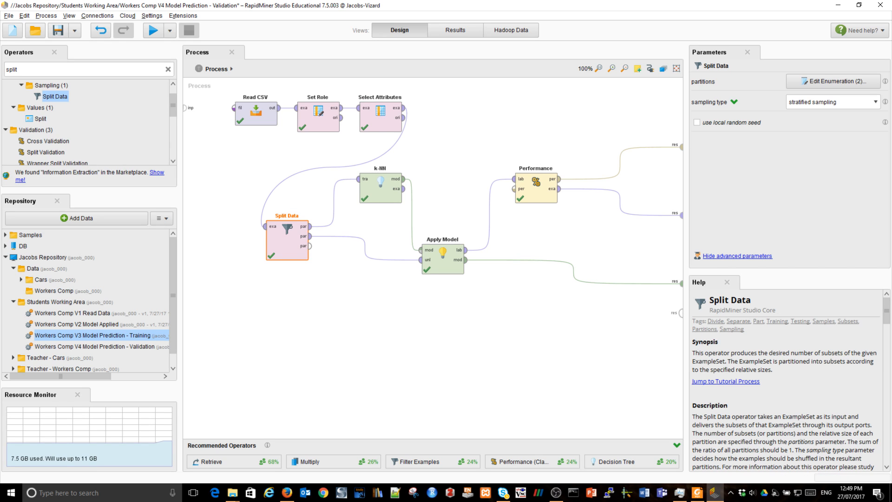
{"action": "left_click", "coordinate": [832, 101]}
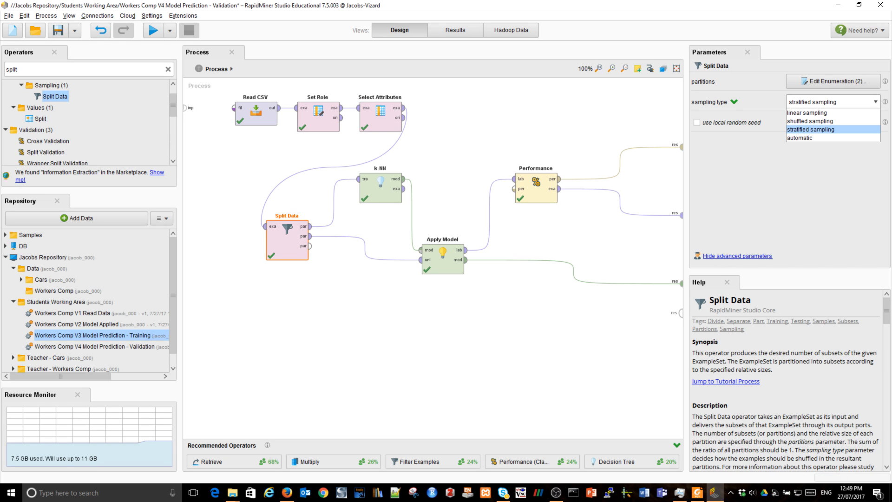
{"action": "left_click", "coordinate": [811, 129]}
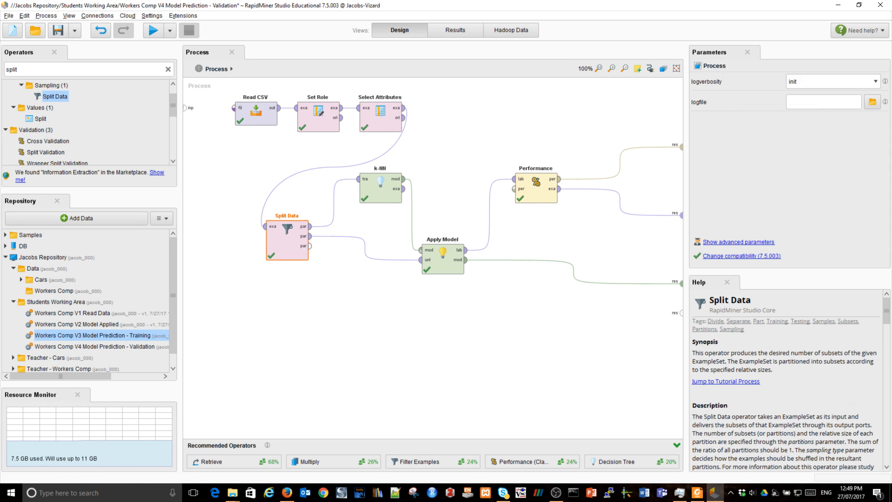
{"action": "left_click", "coordinate": [287, 237]}
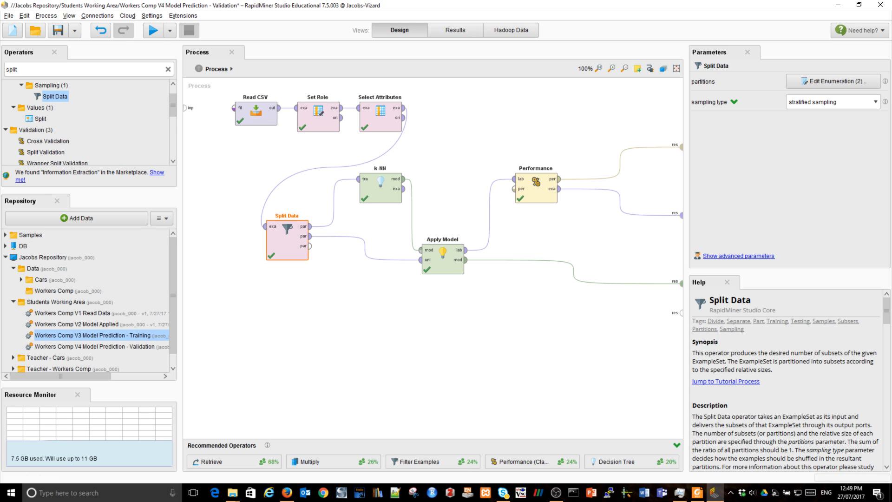
{"action": "left_click", "coordinate": [831, 102]}
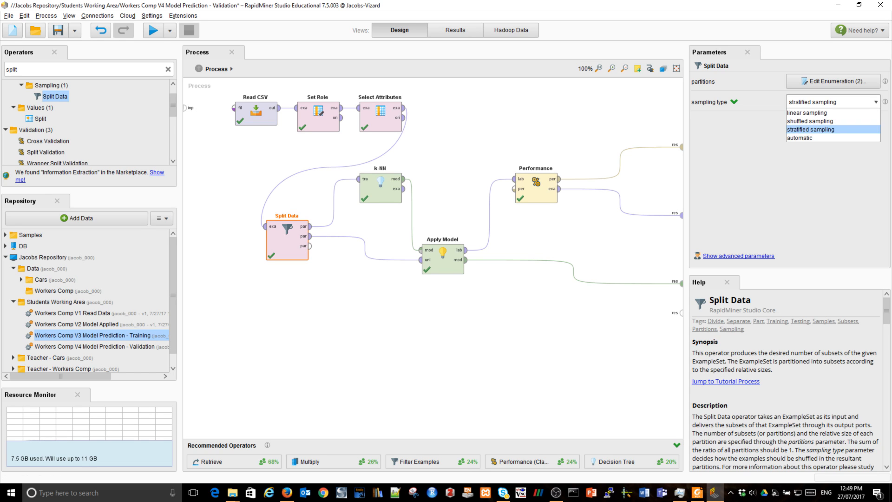
{"action": "left_click", "coordinate": [810, 121]}
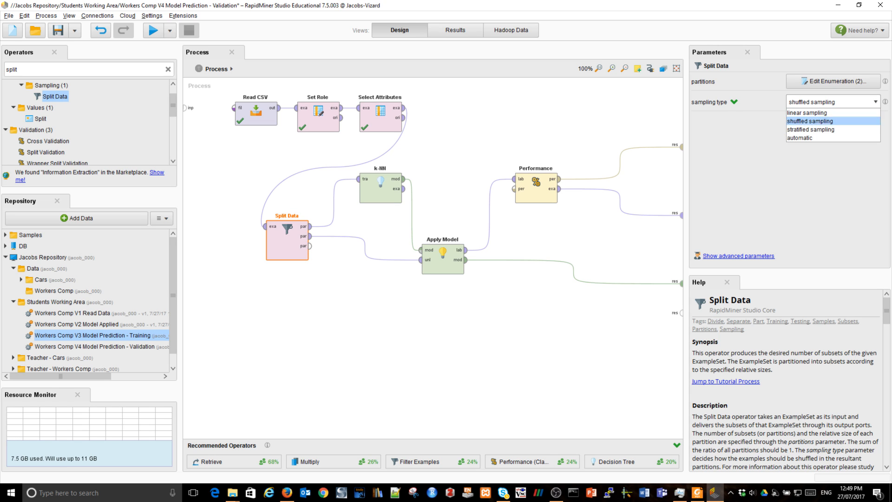
{"action": "left_click", "coordinate": [810, 129]}
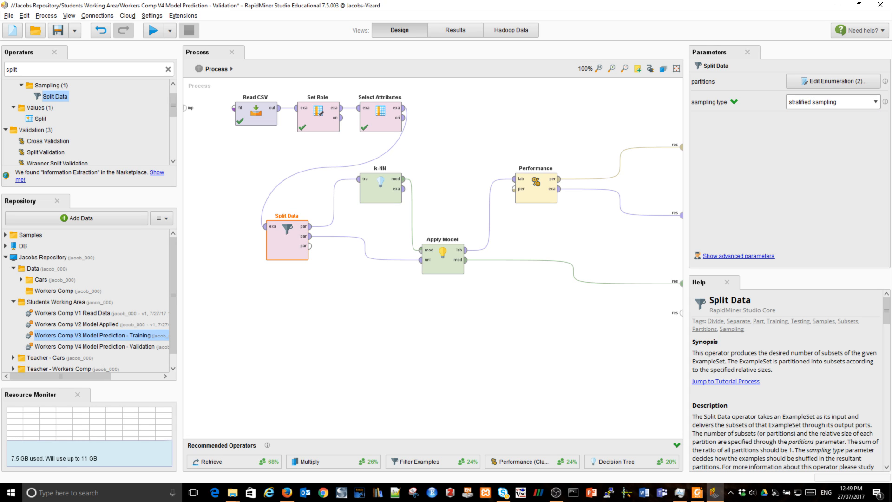
{"action": "left_click", "coordinate": [738, 256]}
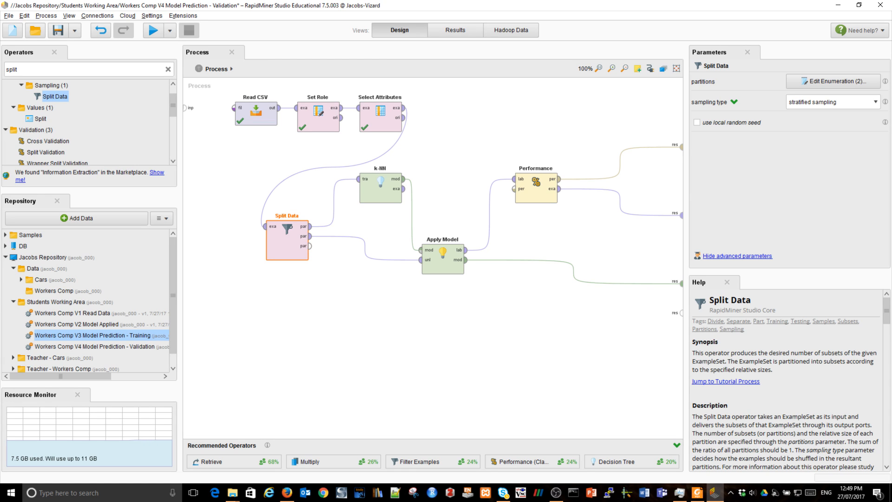
- Enable a local random seed of 2017 on Split Data and rerun
{"action": "left_click", "coordinate": [697, 122]}
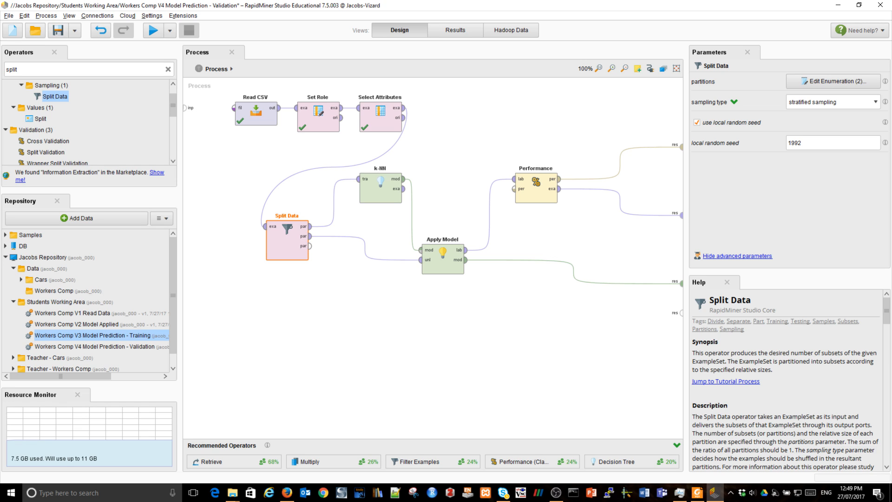
{"action": "mouse_move", "coordinate": [737, 255]}
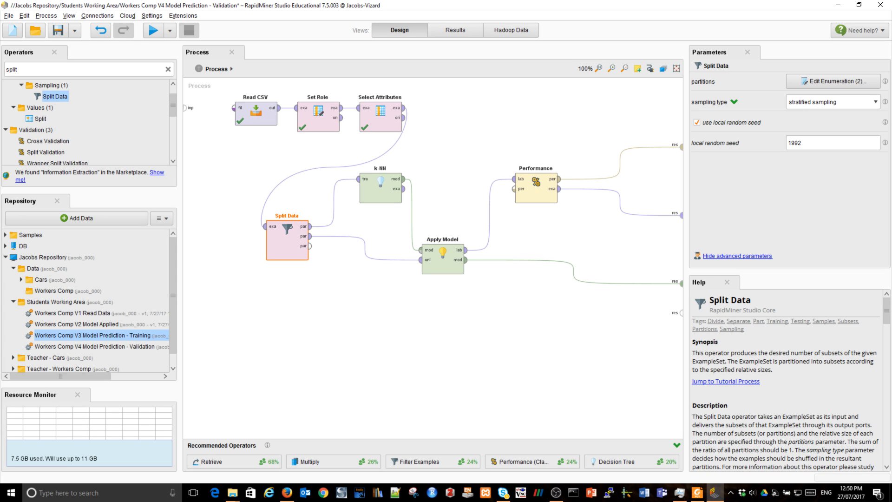
{"action": "triple_click", "coordinate": [832, 142]}
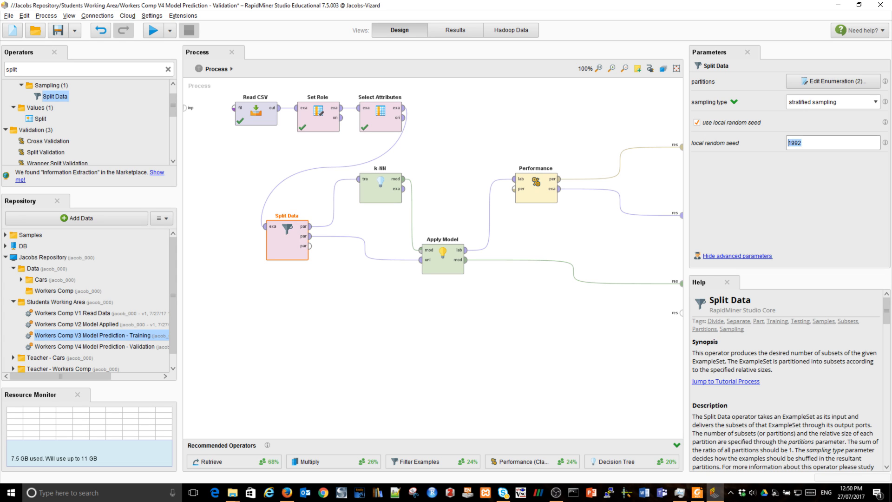
{"action": "type", "text": "2017"}
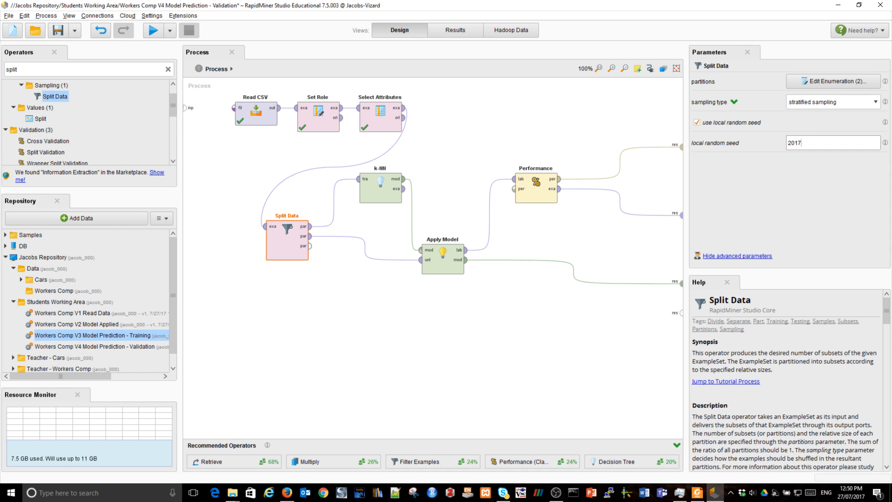
{"action": "left_click", "coordinate": [153, 31]}
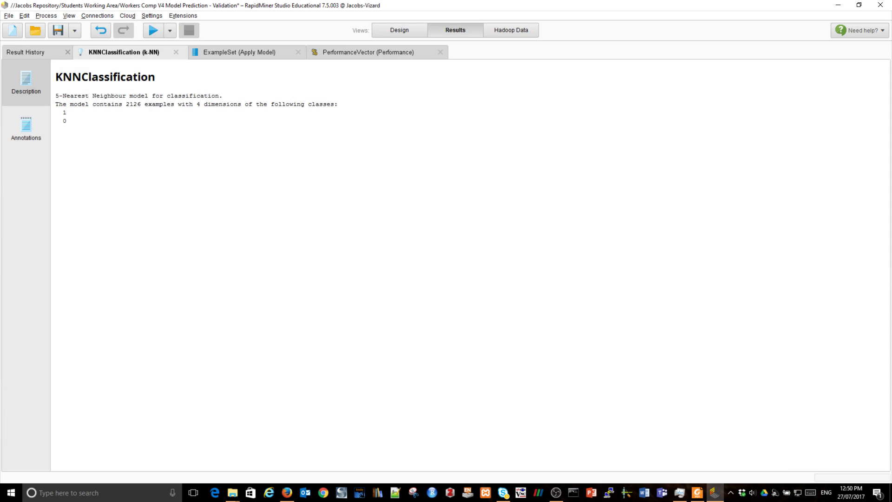
- Check the seed-2017 run's 72.34% accuracy, then return to the Design view
{"action": "left_click", "coordinate": [367, 51]}
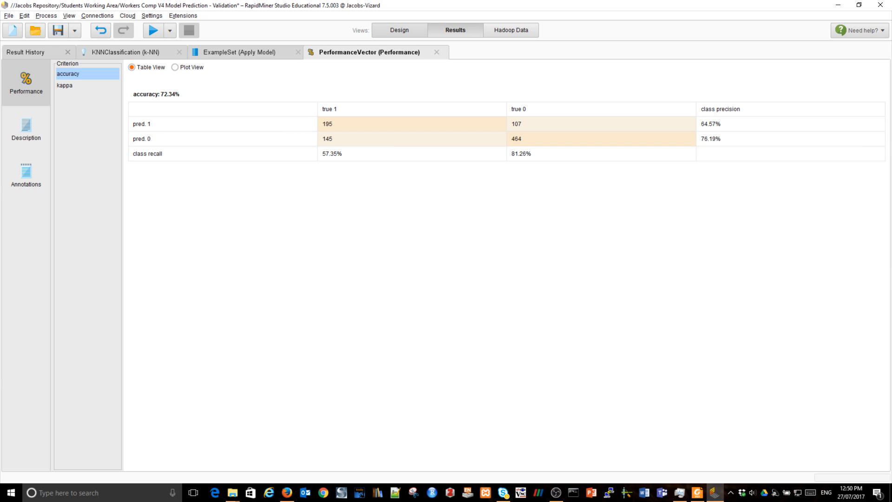
{"action": "left_click", "coordinate": [399, 30]}
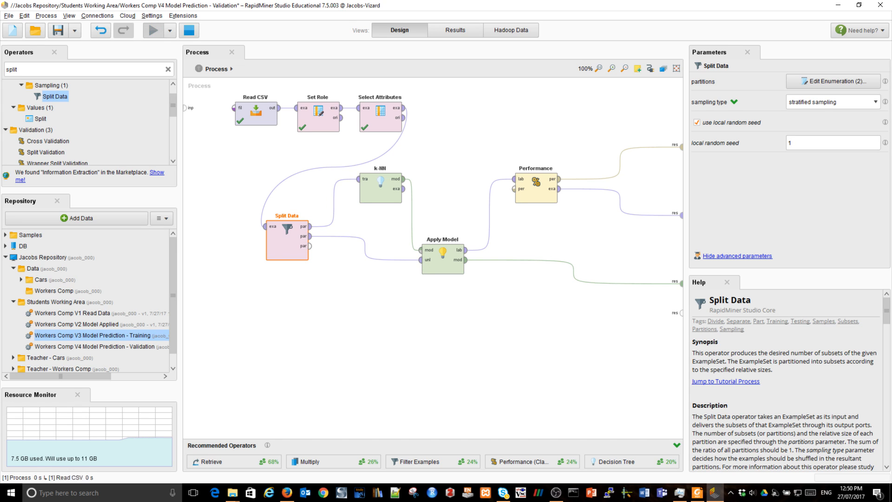
- Review the seed-1 run's 71.57% accuracy, then return to Design to set the seed to 111
{"action": "left_click", "coordinate": [153, 31]}
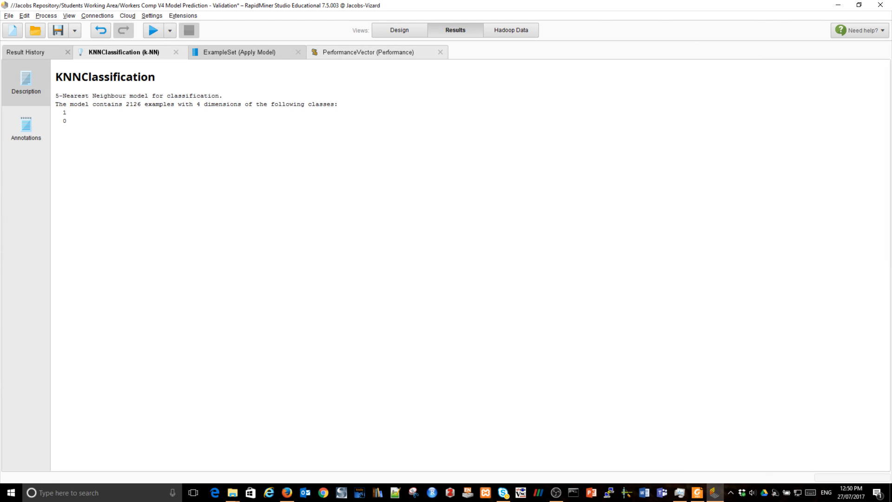
{"action": "left_click", "coordinate": [368, 52]}
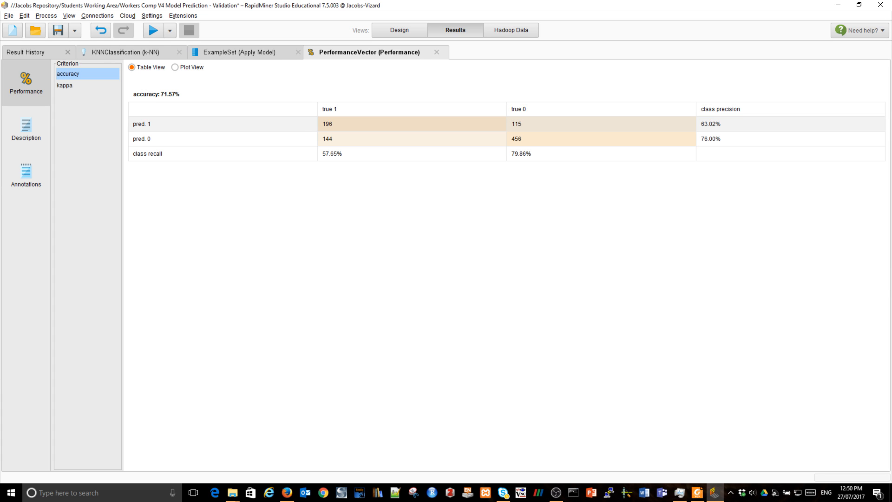
{"action": "left_click", "coordinate": [399, 30]}
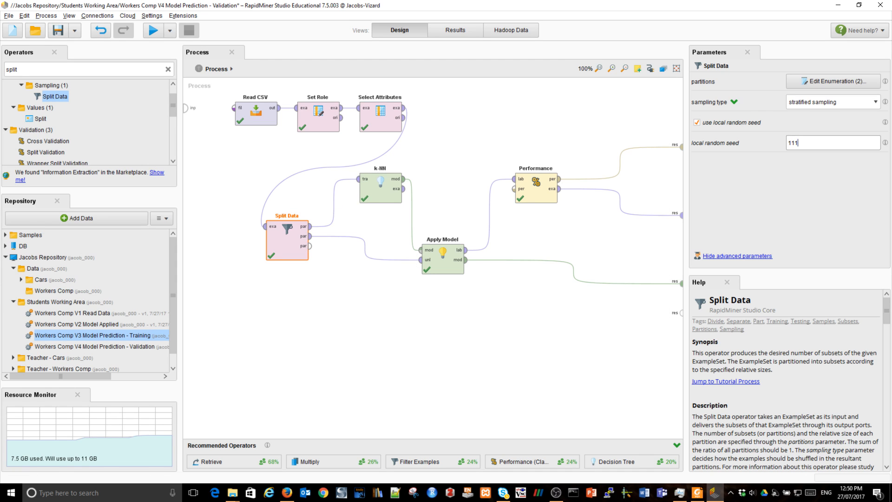
- Run with seed 111, read its 70.80% accuracy, and return to the Design view
{"action": "left_click", "coordinate": [152, 30]}
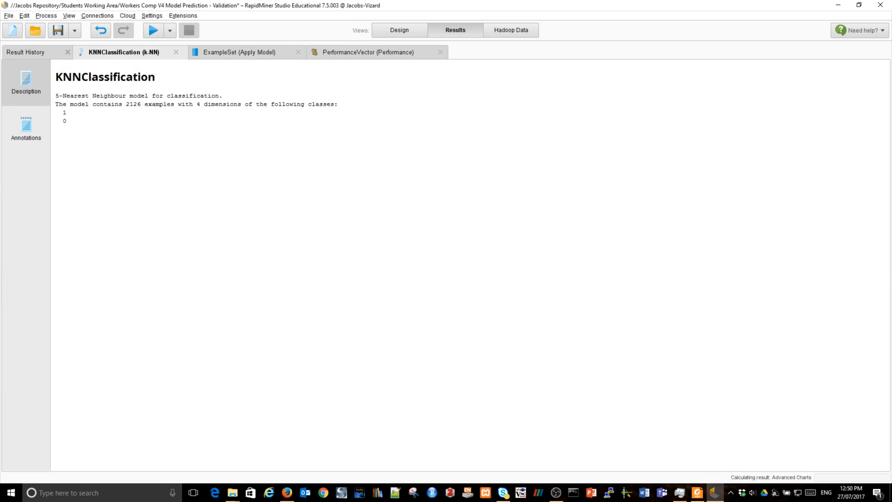
{"action": "left_click", "coordinate": [367, 51]}
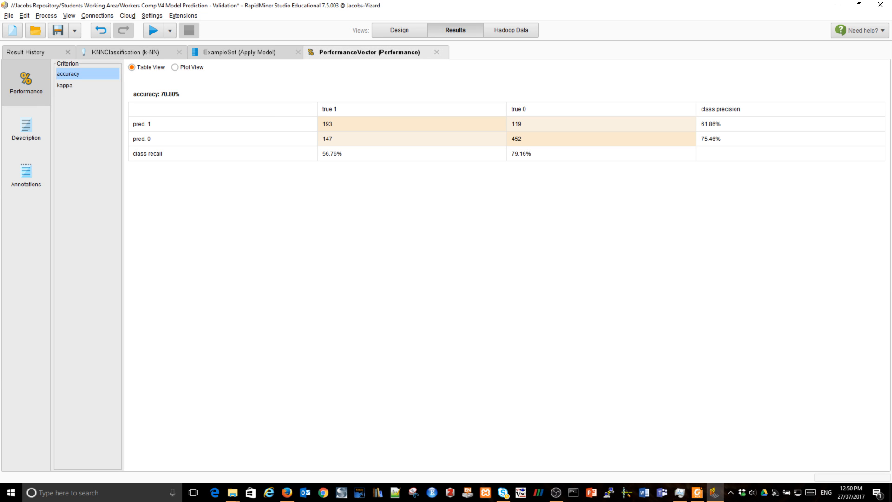
{"action": "left_click", "coordinate": [400, 29]}
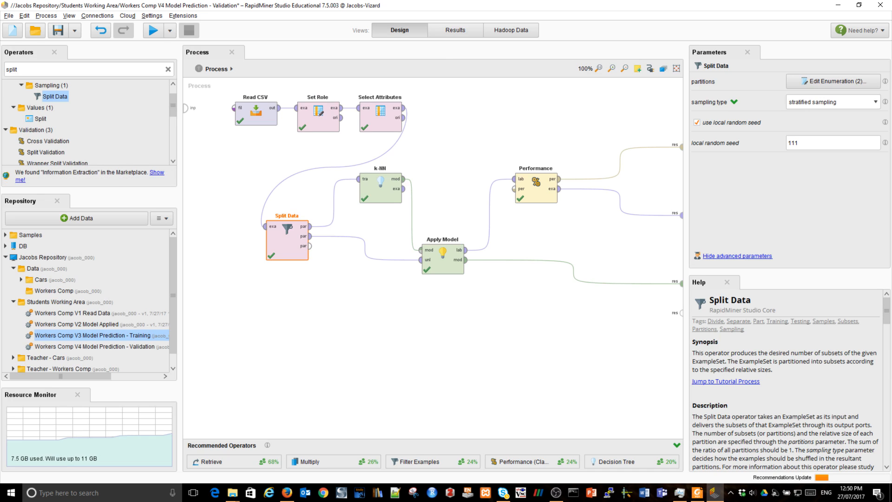